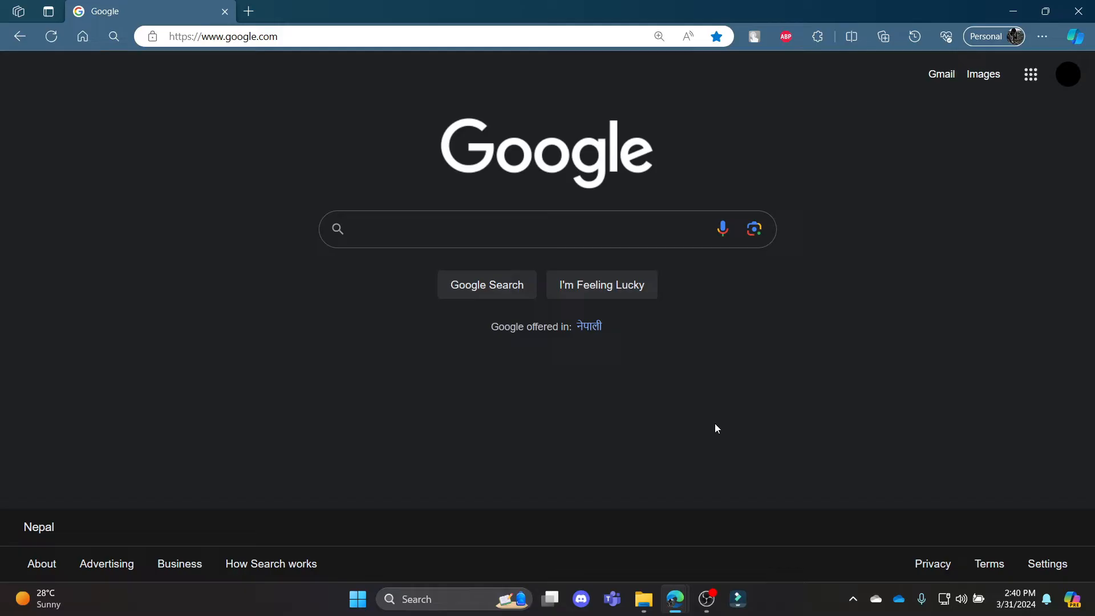
Step: Search Google for 'quizlet' and scroll through the results
text(qui)
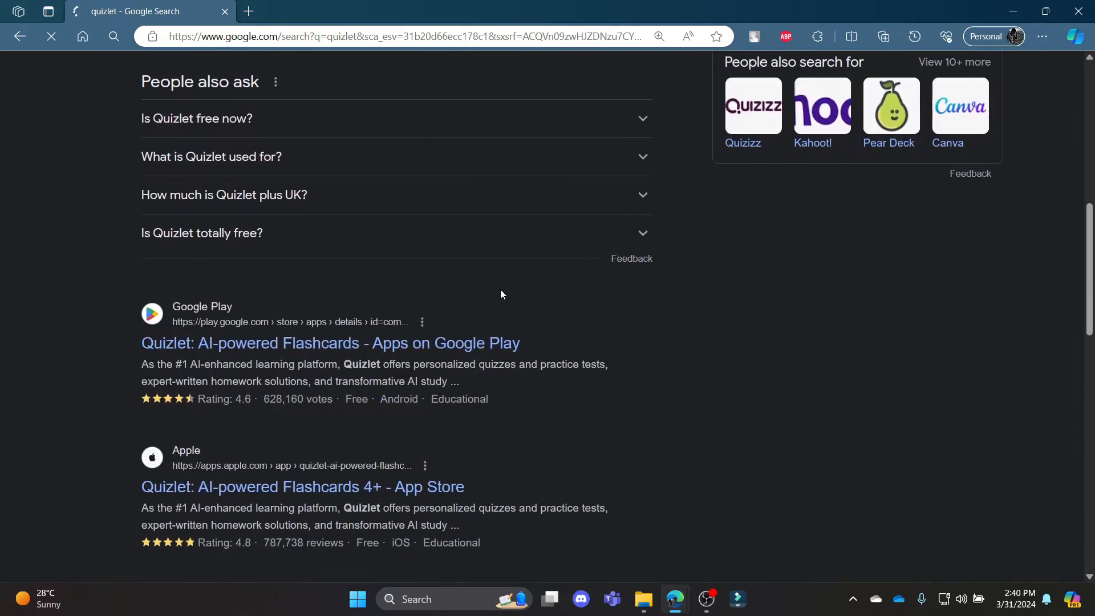
scroll(down, 3)
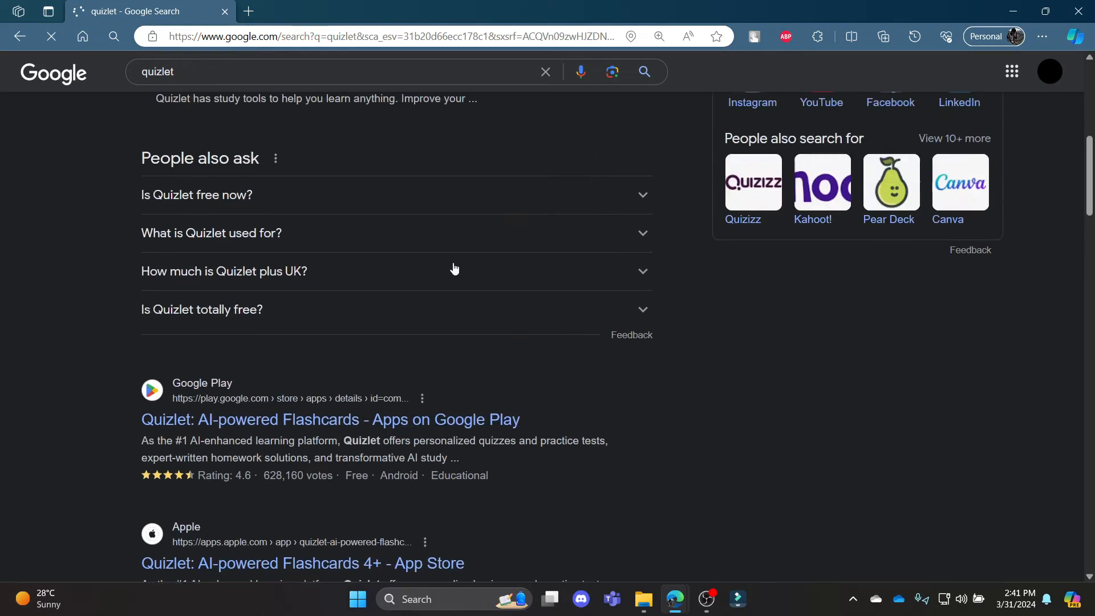
Step: Refine the search to 'quizlet download windows' and open the Quizlet Microsoft Apps result
text(download windows)
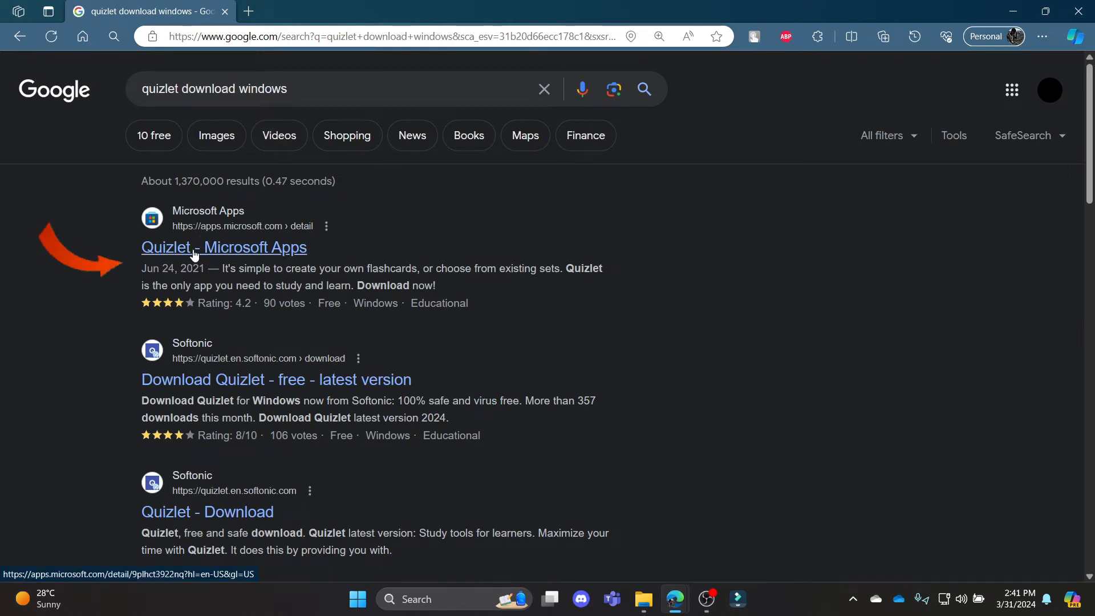
click(224, 246)
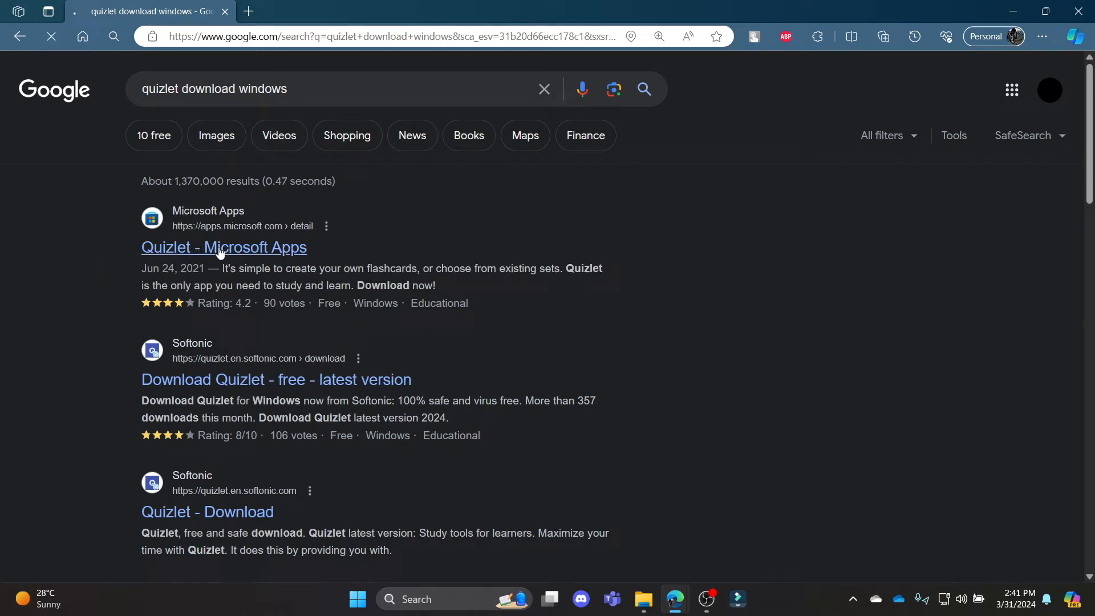
Step: Download Quizlet Installer.exe from Quizlet's apps.microsoft.com page
click(224, 246)
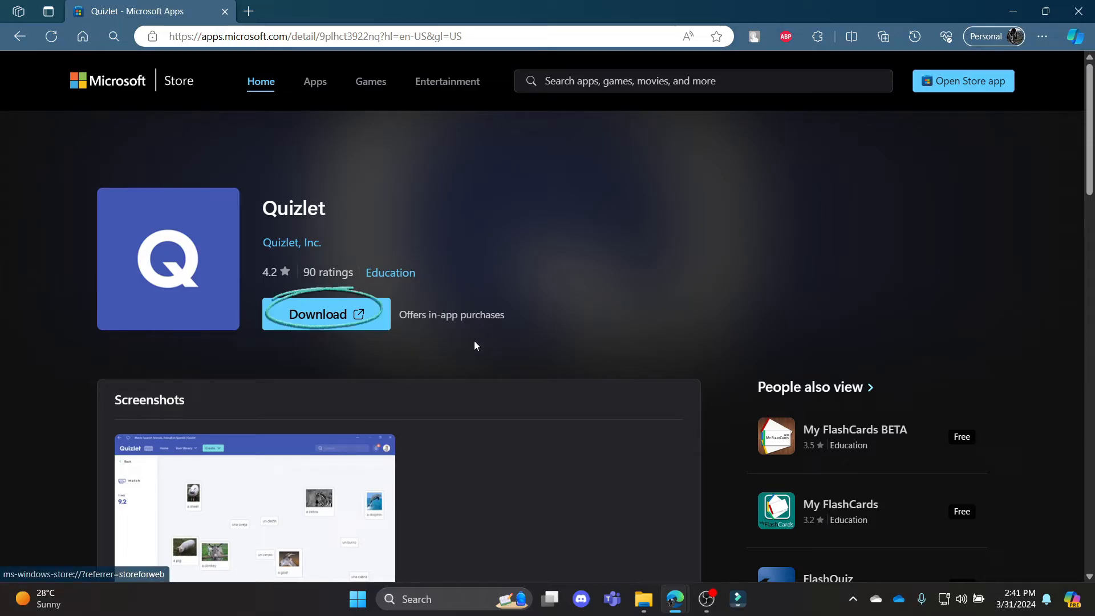
click(325, 314)
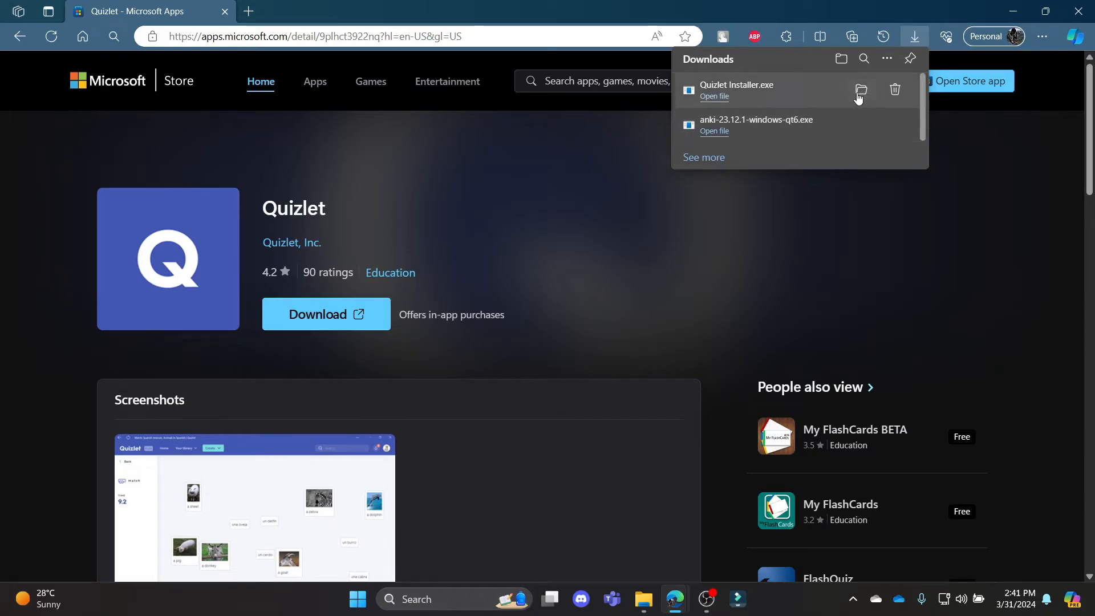
mouse_move(713, 97)
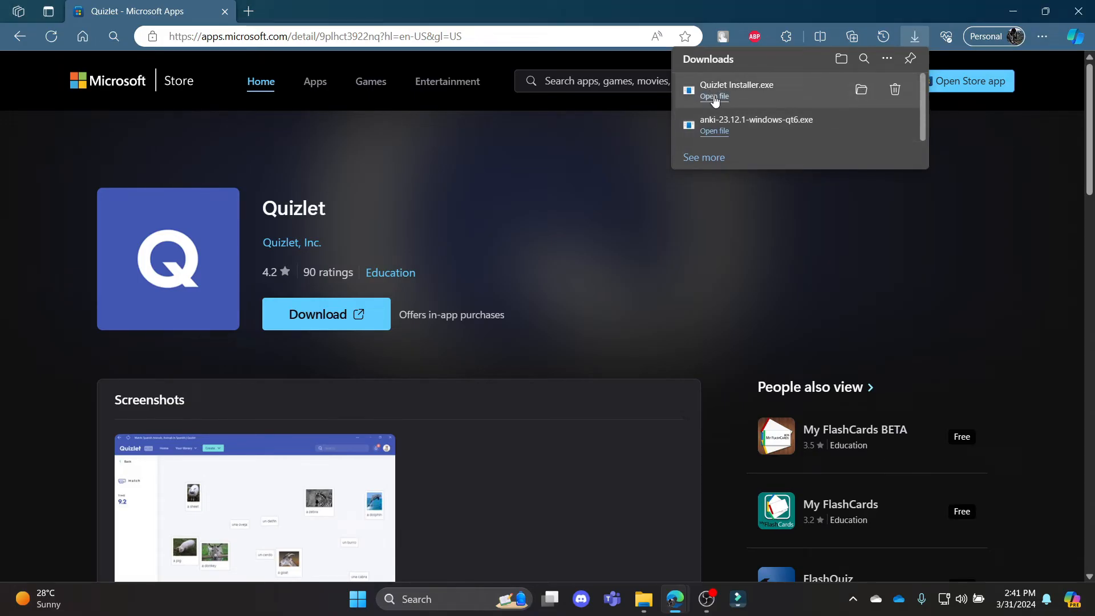
Step: Run Quizlet Installer.exe to install Quizlet, then maximize the Quizlet window
click(713, 96)
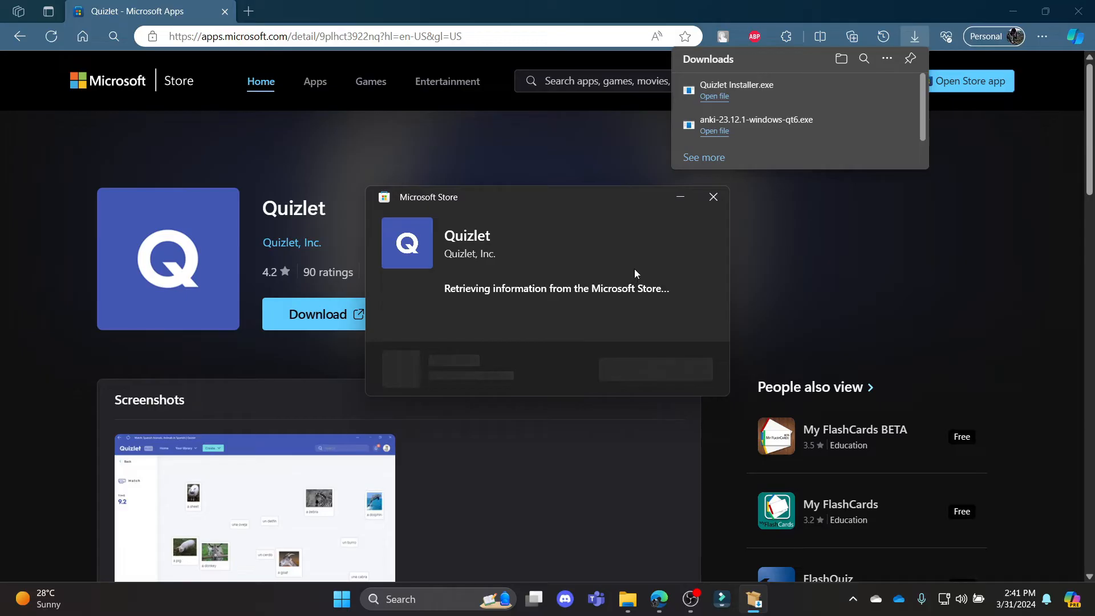
mouse_move(532, 212)
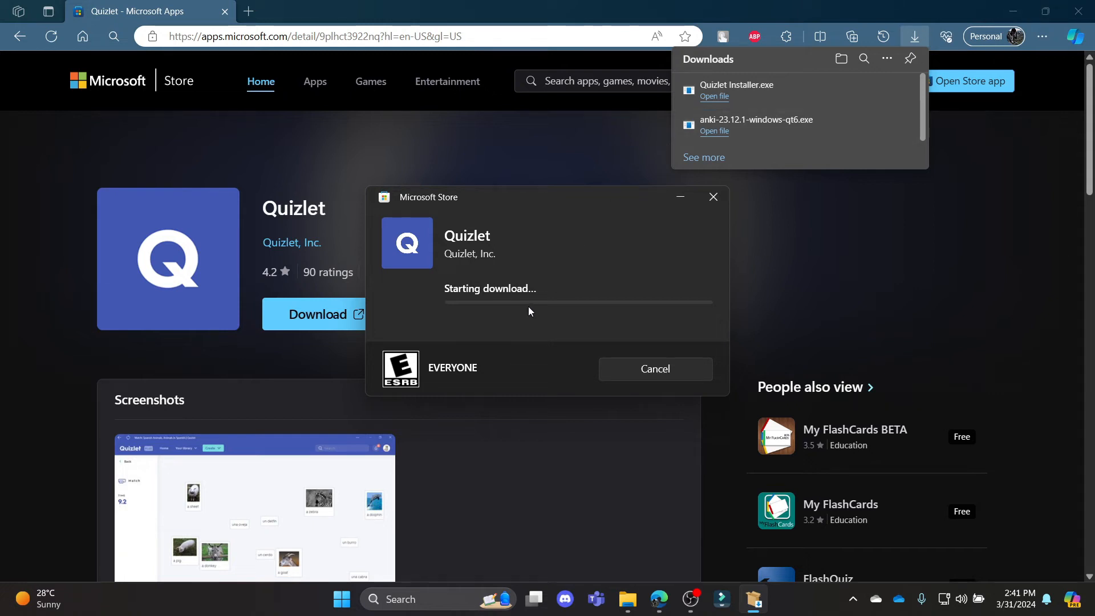
mouse_move(512, 305)
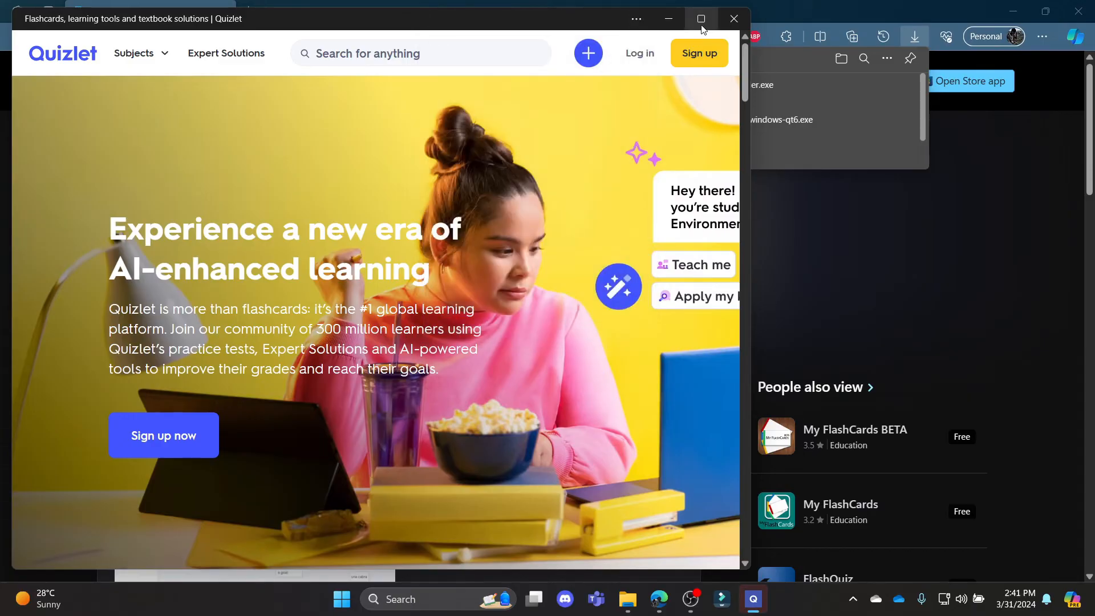
click(699, 19)
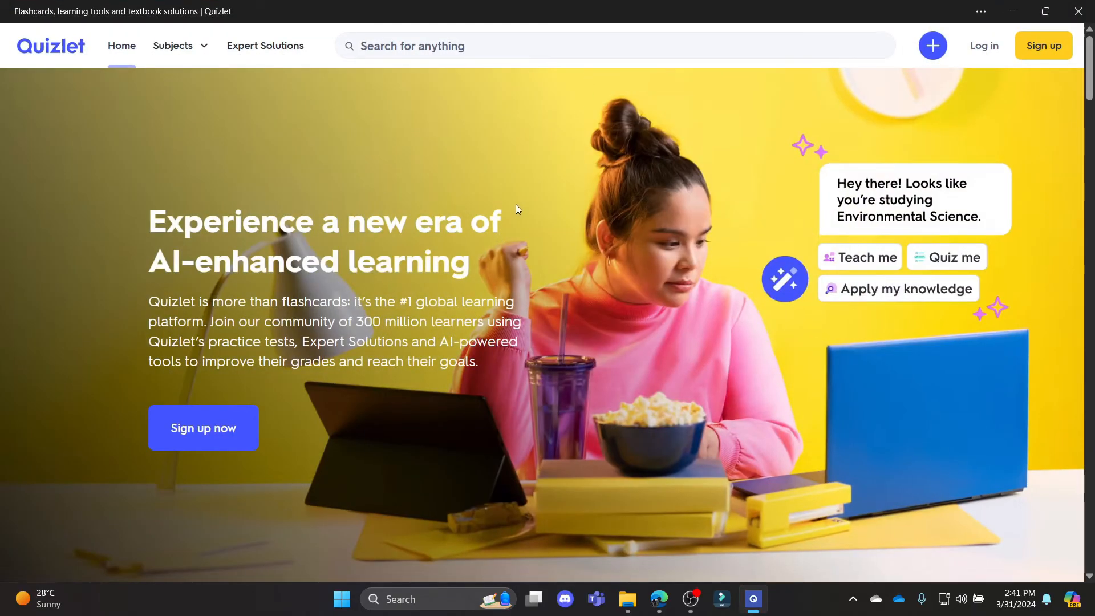